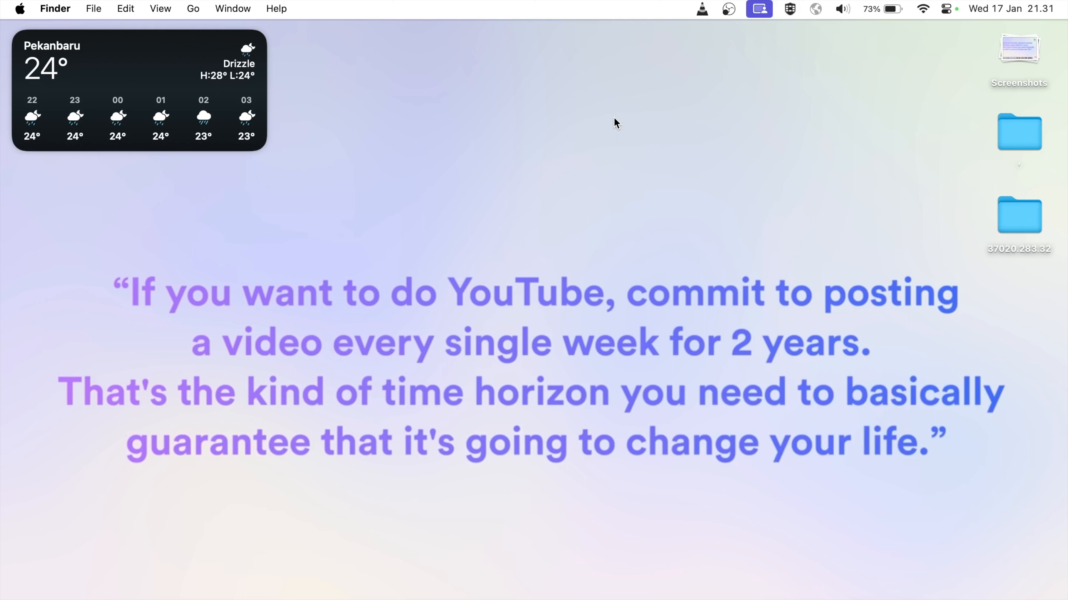
pyautogui.moveTo(190, 91)
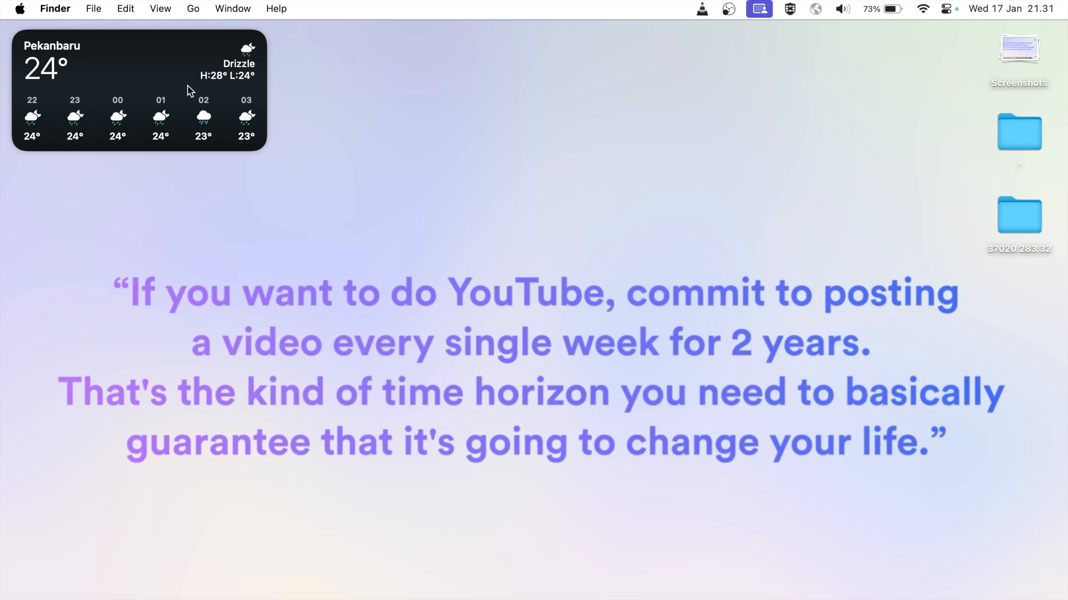
pyautogui.moveTo(23, 13)
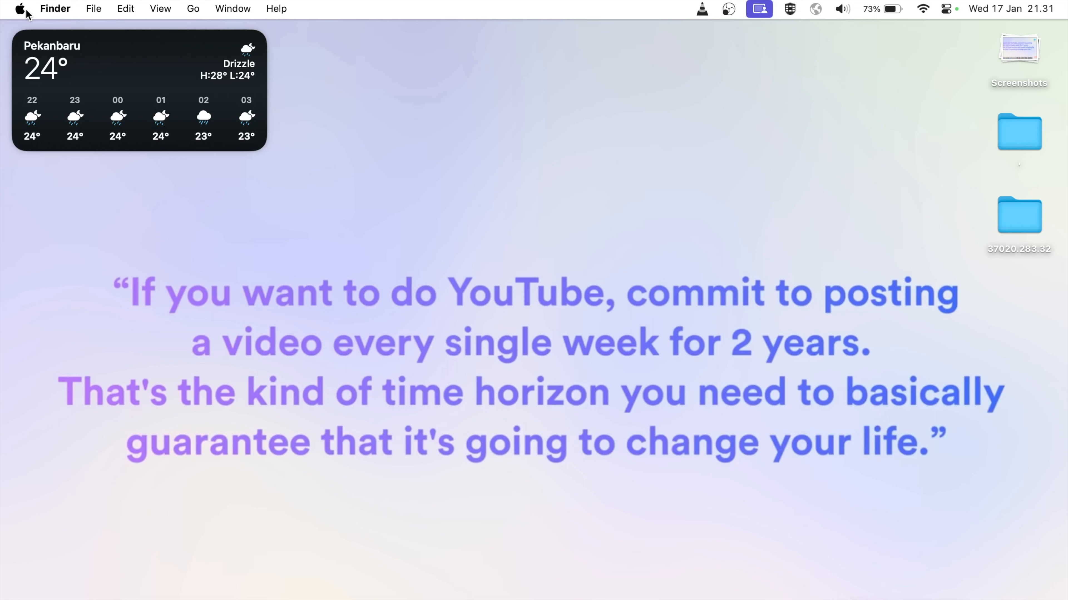
# - Bring up the Apple menu from the Finder menu bar
pyautogui.click(22, 8)
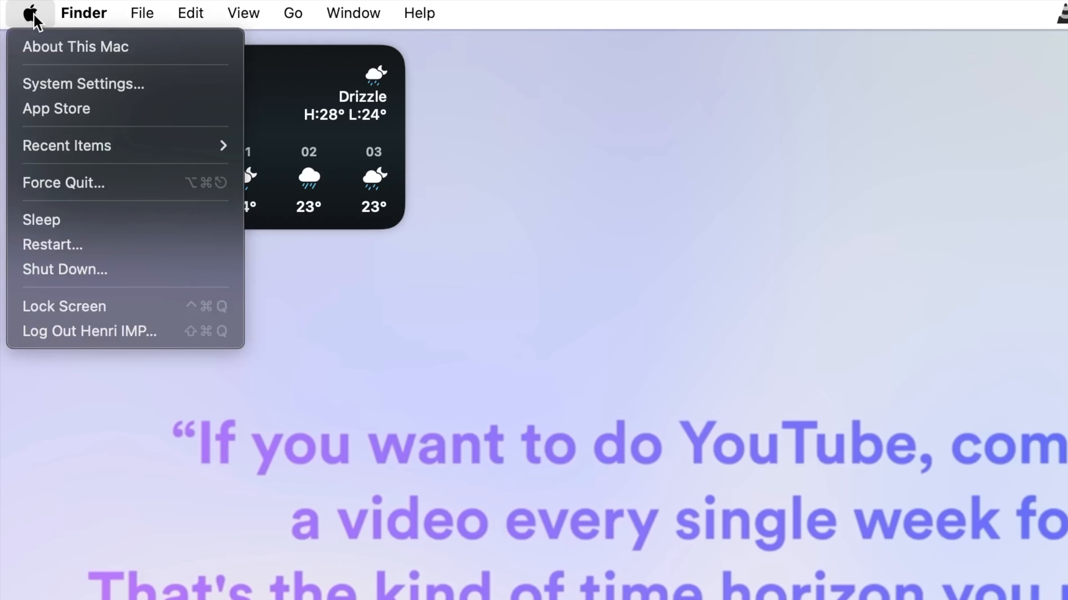
pyautogui.moveTo(83, 84)
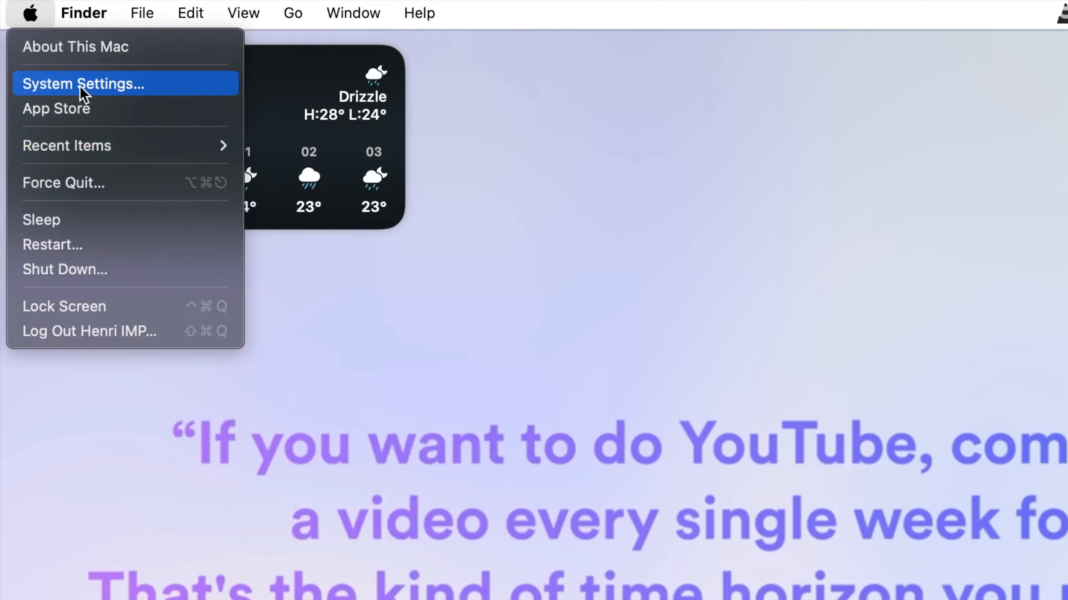
# - Launch System Settings and go to the Apple ID account page
pyautogui.click(82, 84)
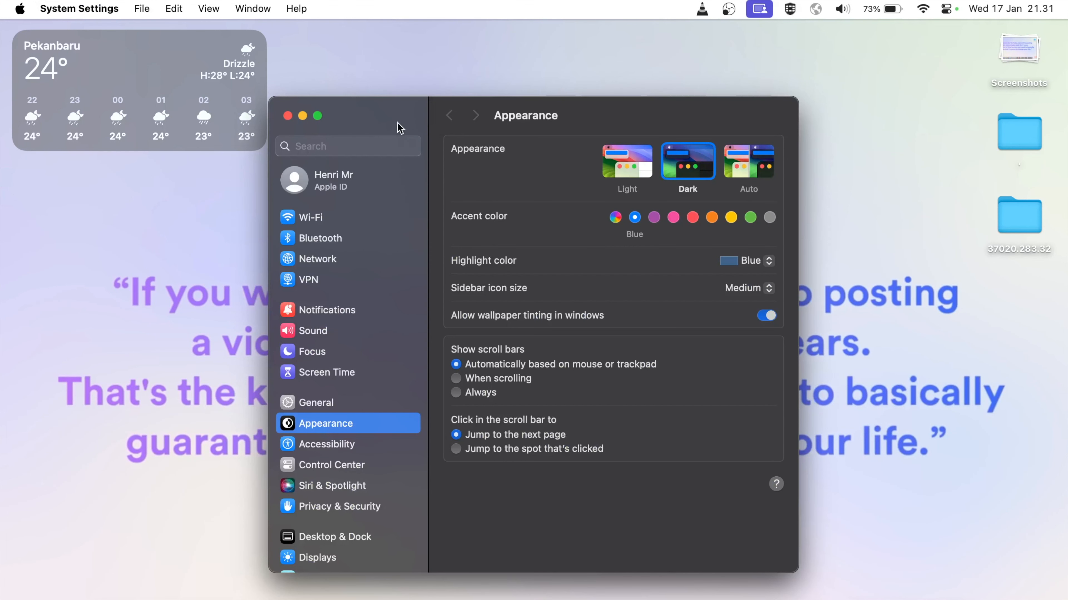
pyautogui.moveTo(350, 189)
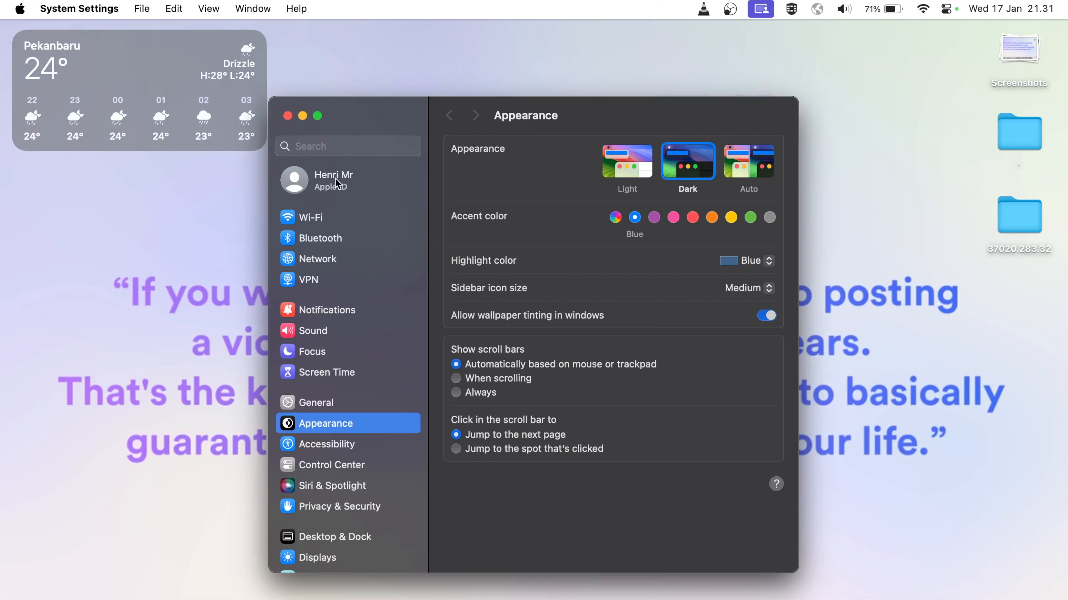
pyautogui.click(334, 179)
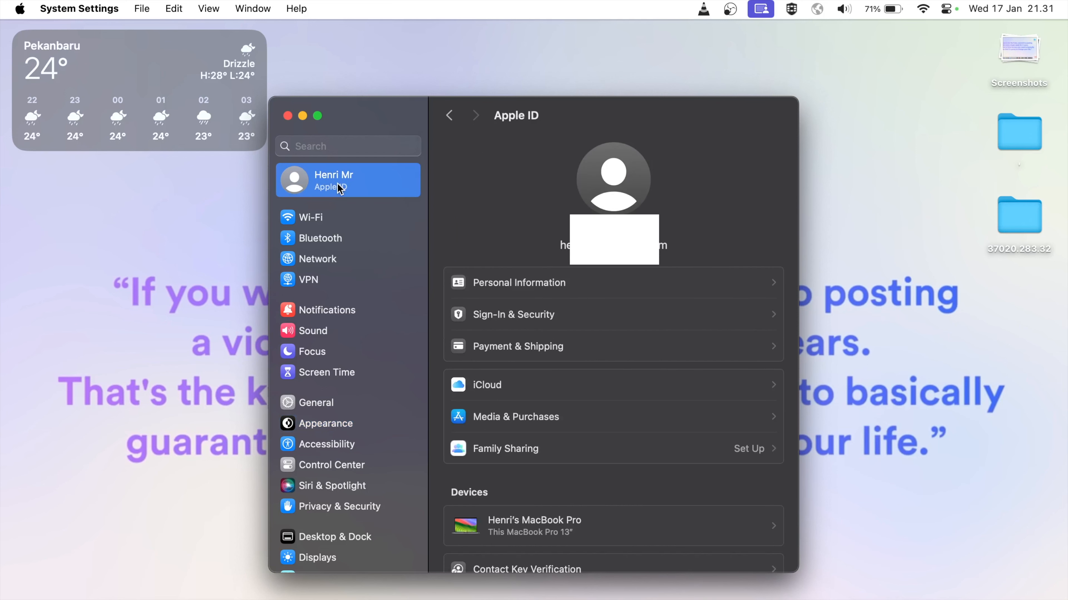
pyautogui.moveTo(525, 328)
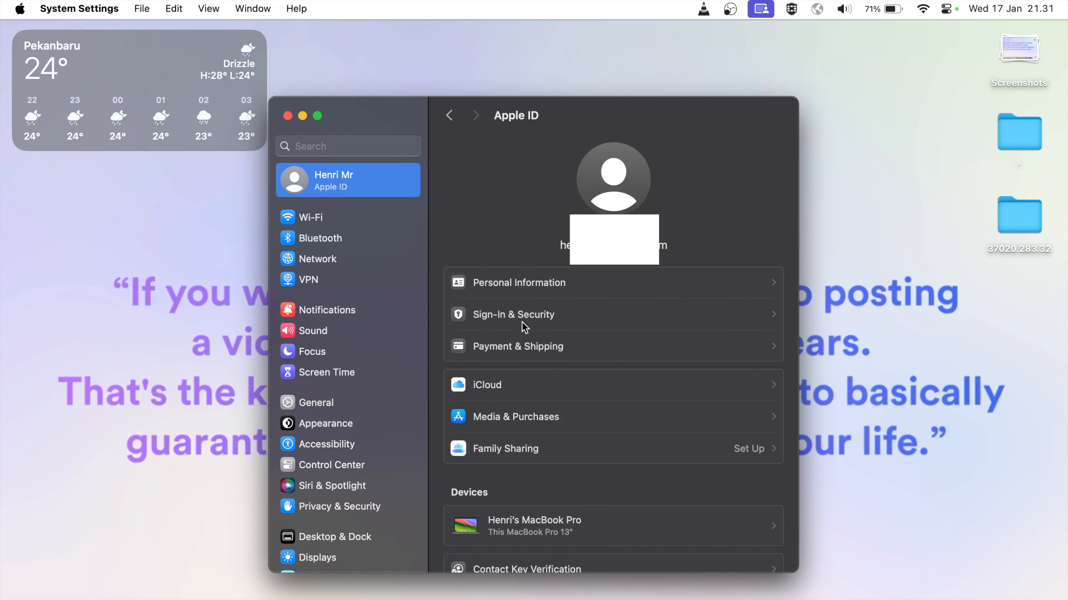
pyautogui.moveTo(577, 322)
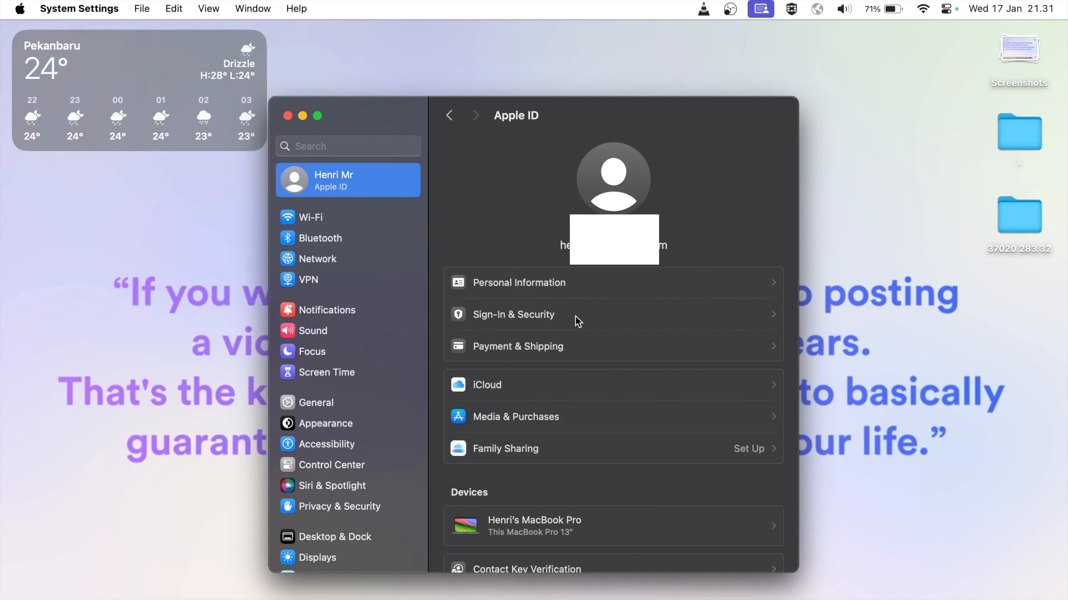
# - Start Change Password under Sign-In & Security and verify with the Apple ID password
pyautogui.click(512, 315)
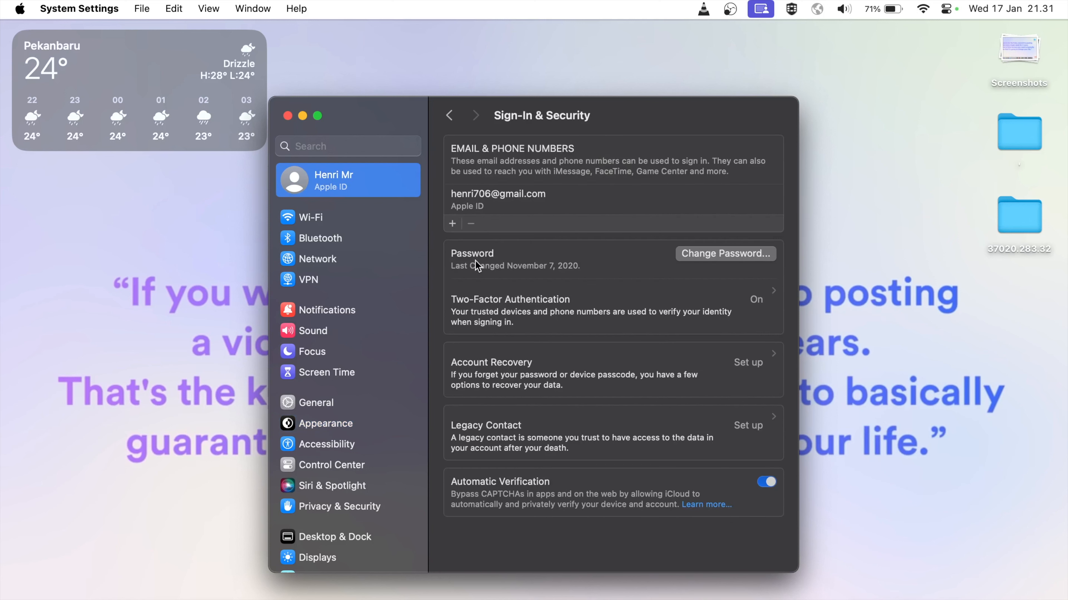
pyautogui.moveTo(580, 268)
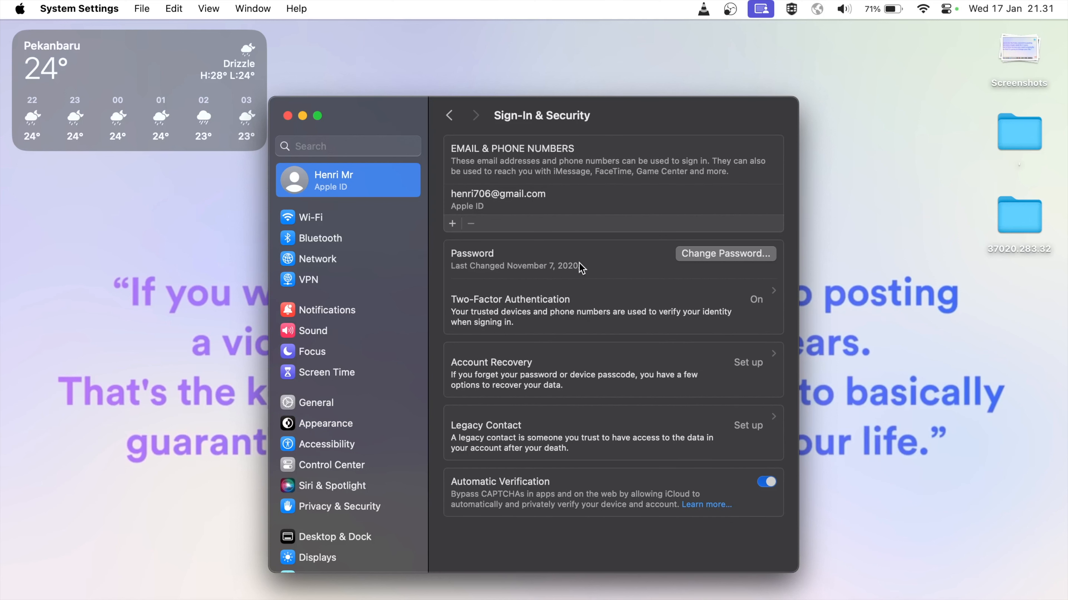
pyautogui.click(724, 253)
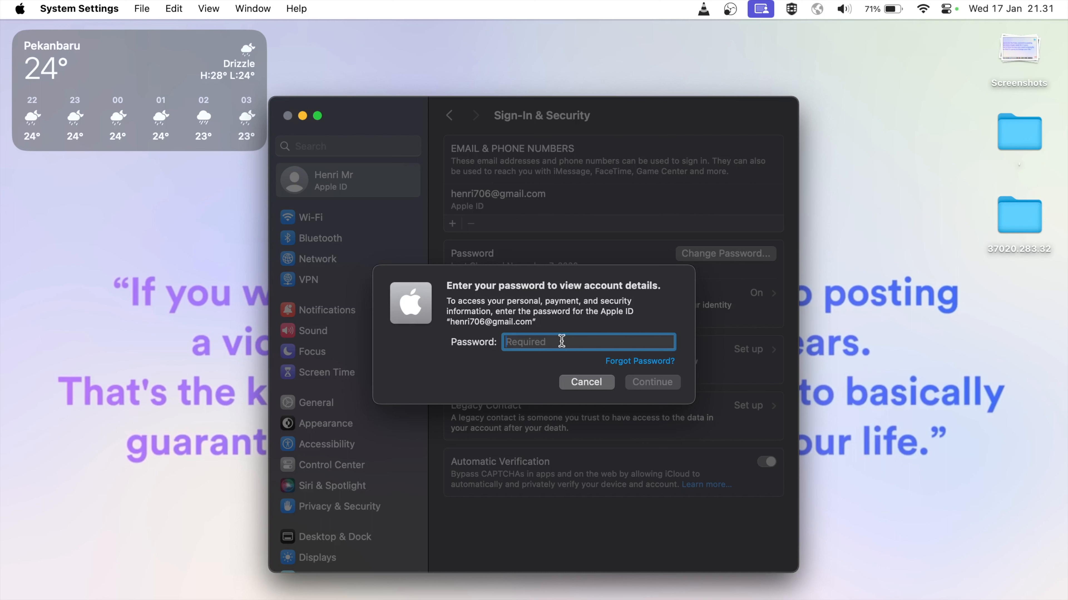
pyautogui.click(651, 382)
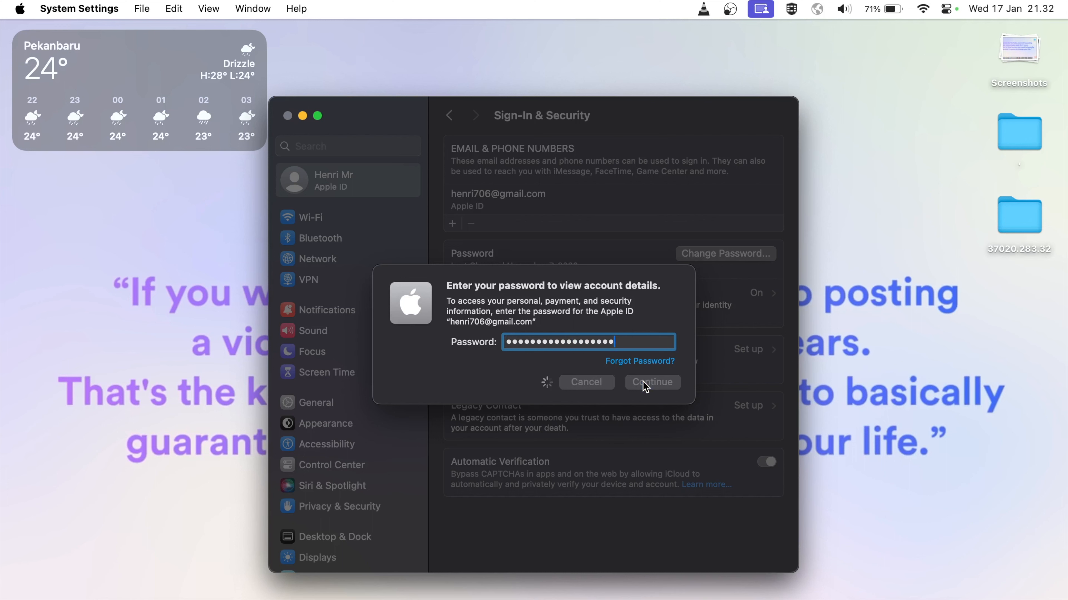
pyautogui.click(650, 382)
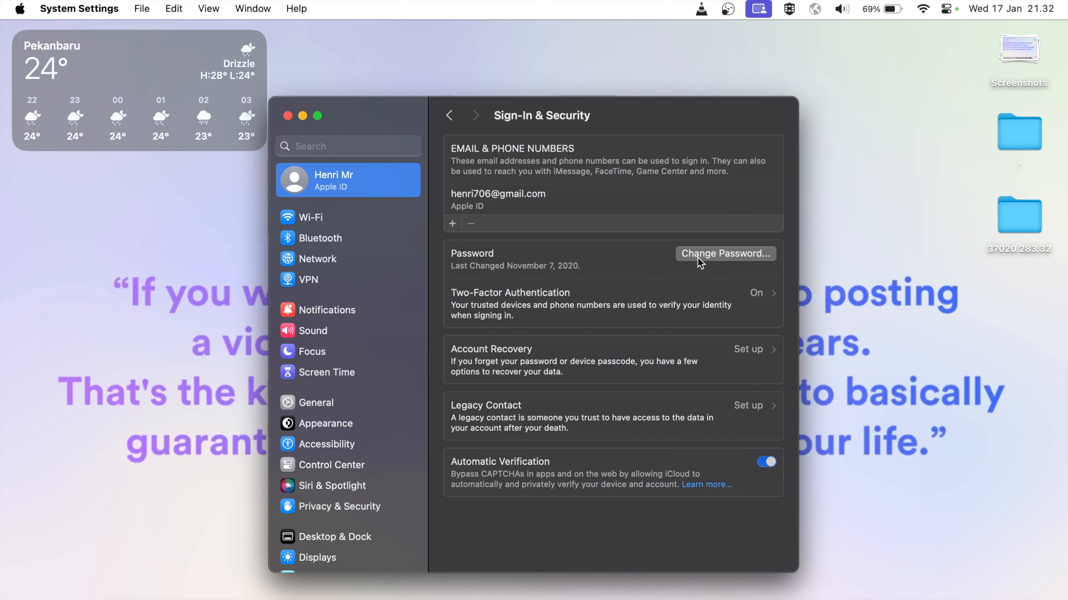
# - Restart the password change and allow it with the Mac password, reaching the new-password form
pyautogui.click(725, 253)
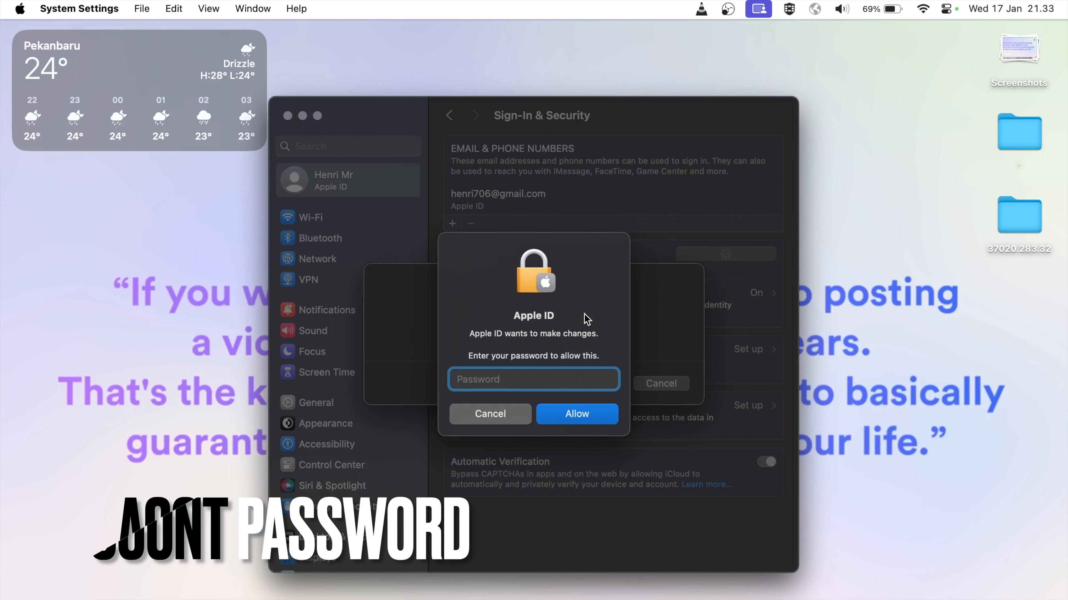
pyautogui.write('•')
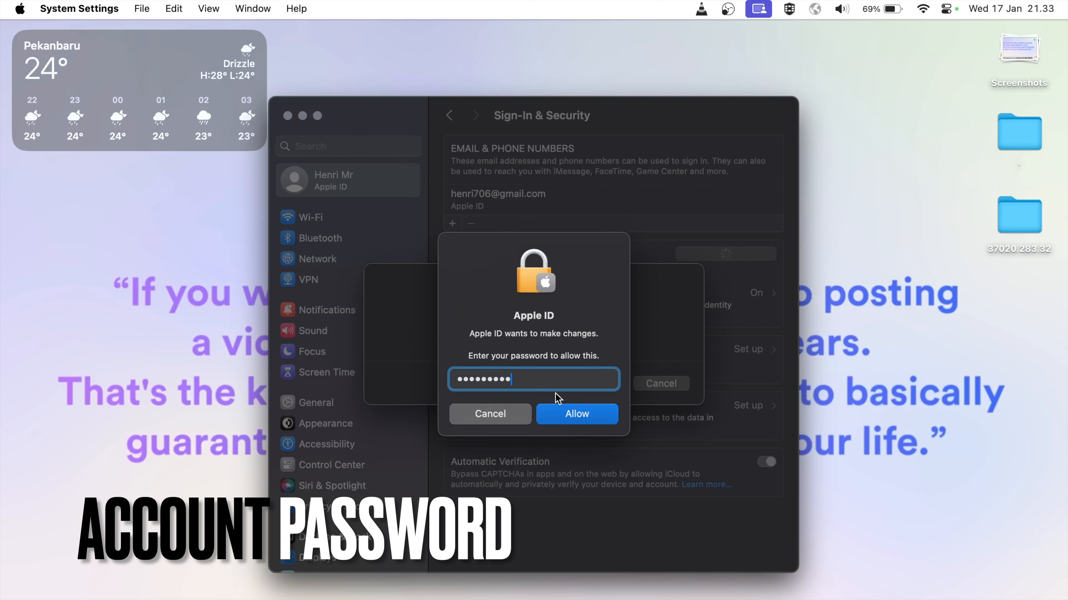
pyautogui.click(576, 414)
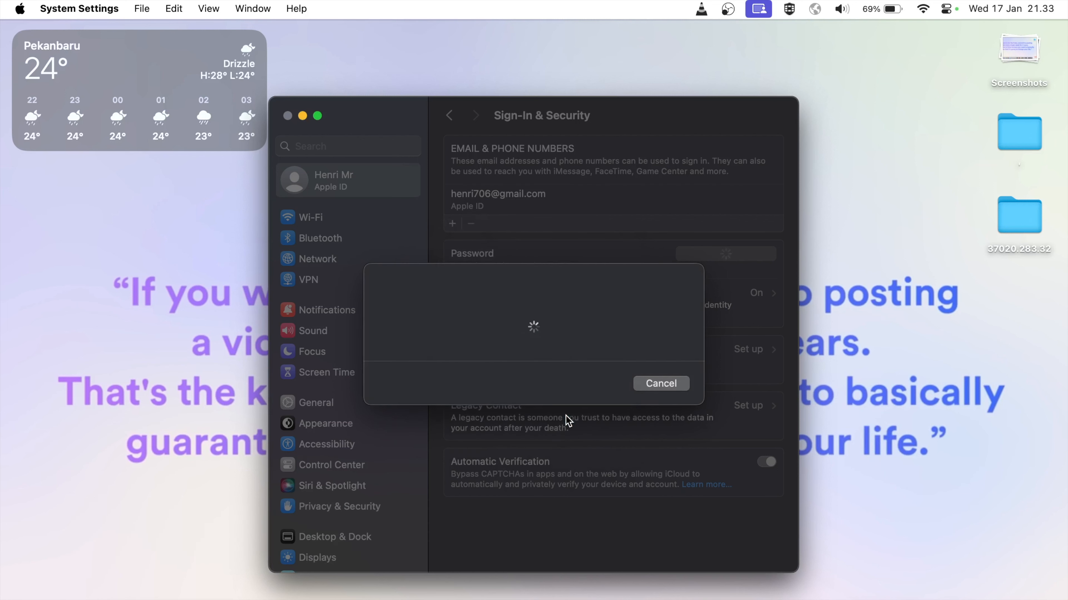
pyautogui.click(660, 383)
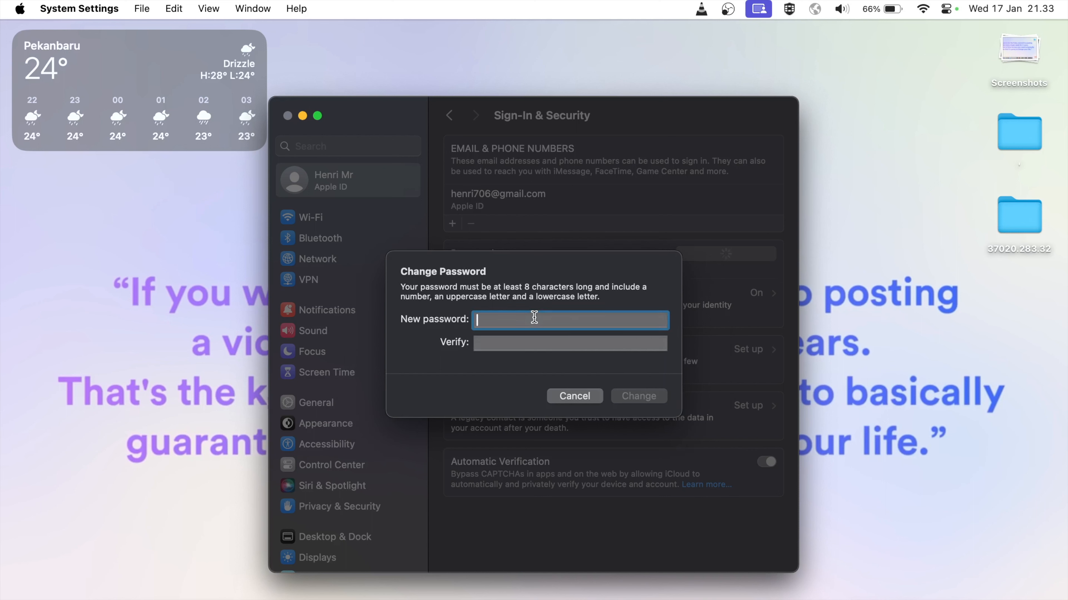
pyautogui.write('password')
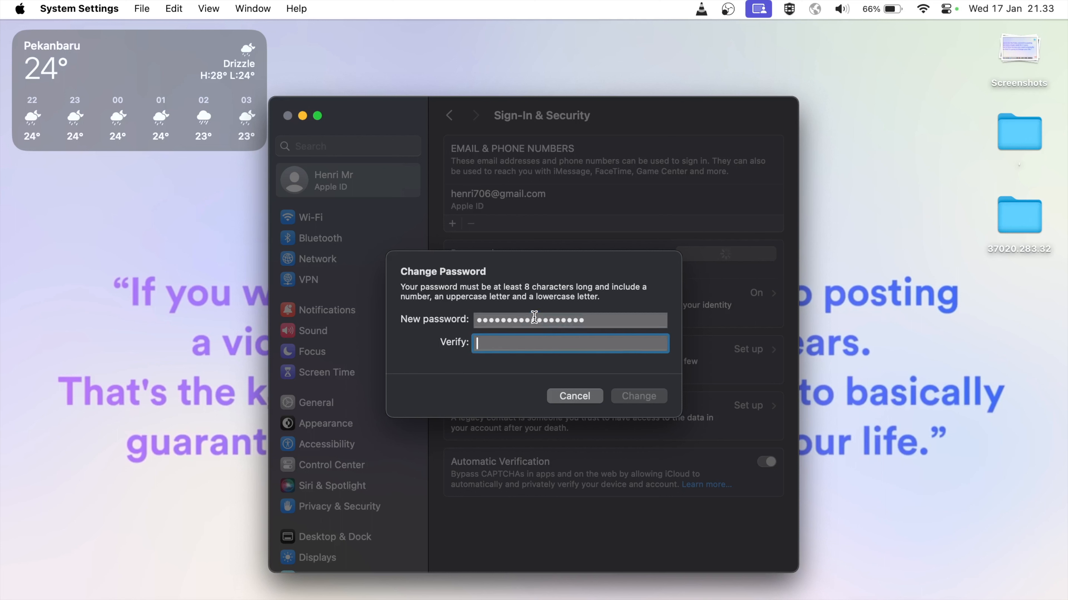
pyautogui.write('password')
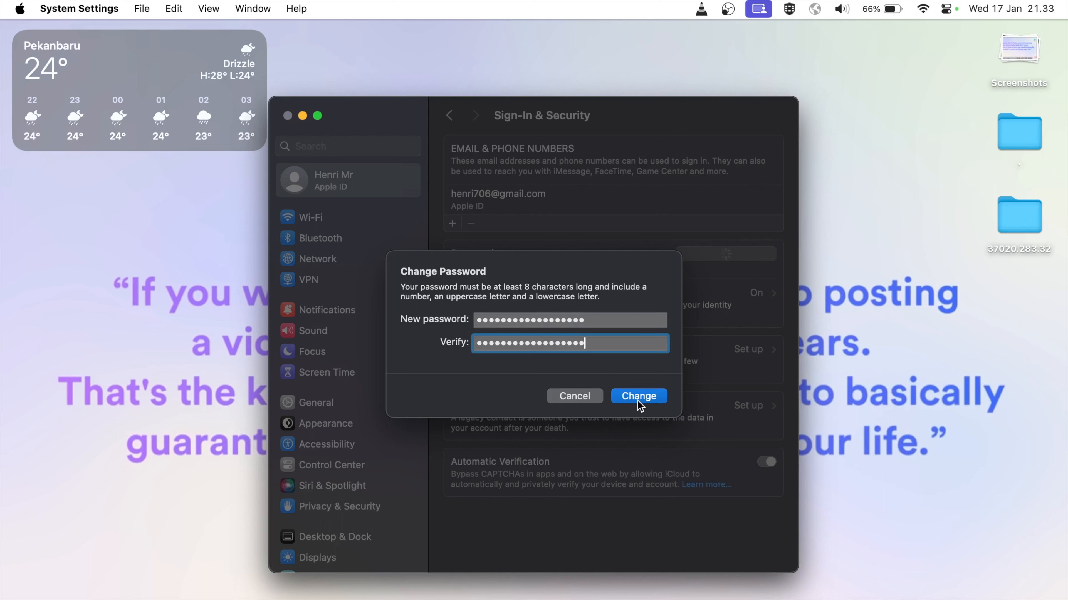
pyautogui.moveTo(633, 395)
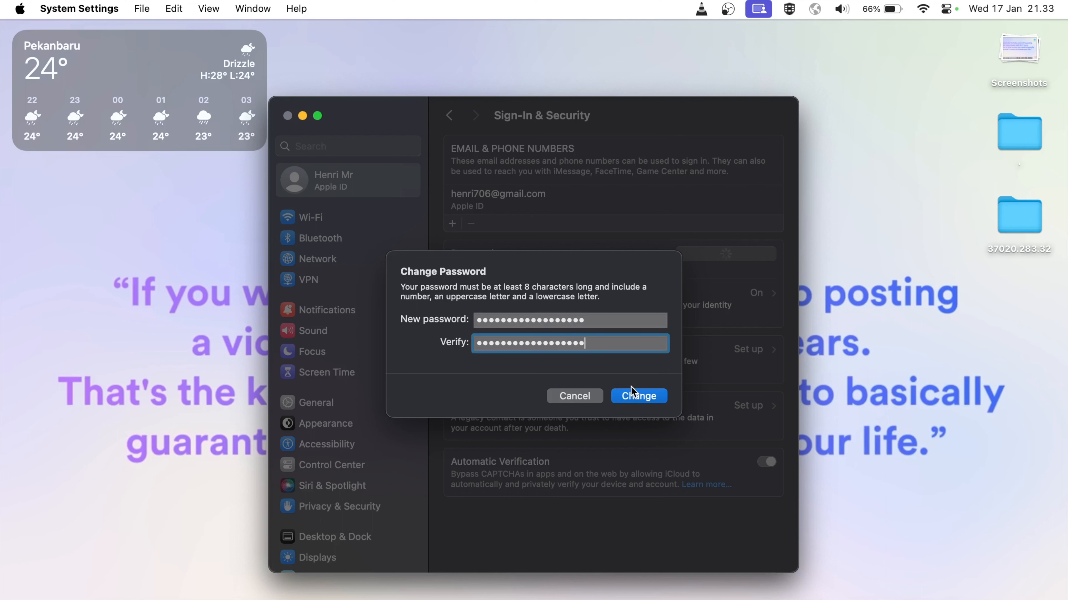
pyautogui.click(638, 397)
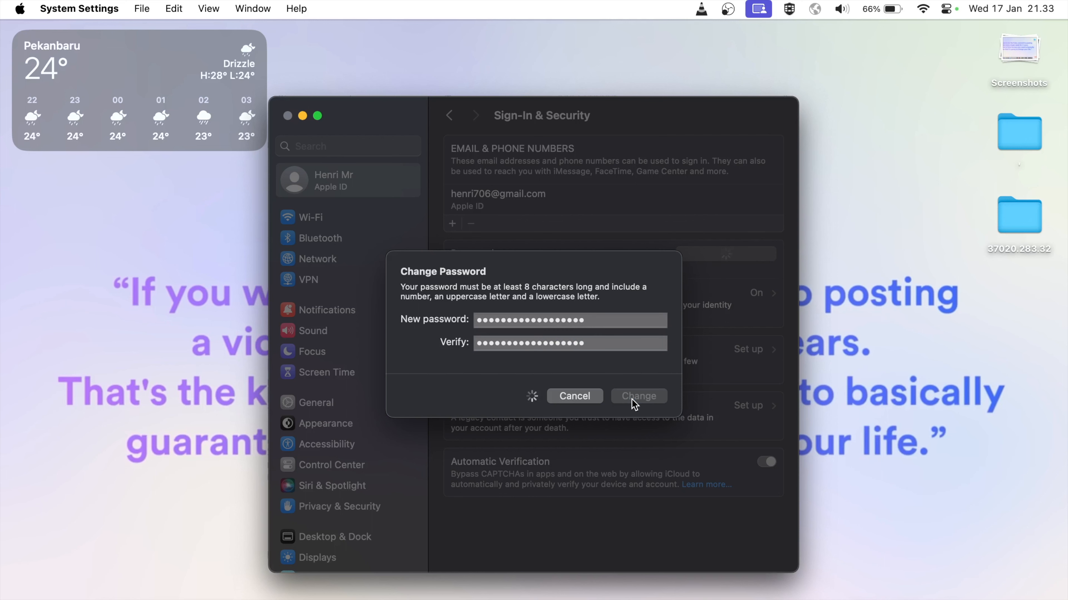
pyautogui.click(638, 395)
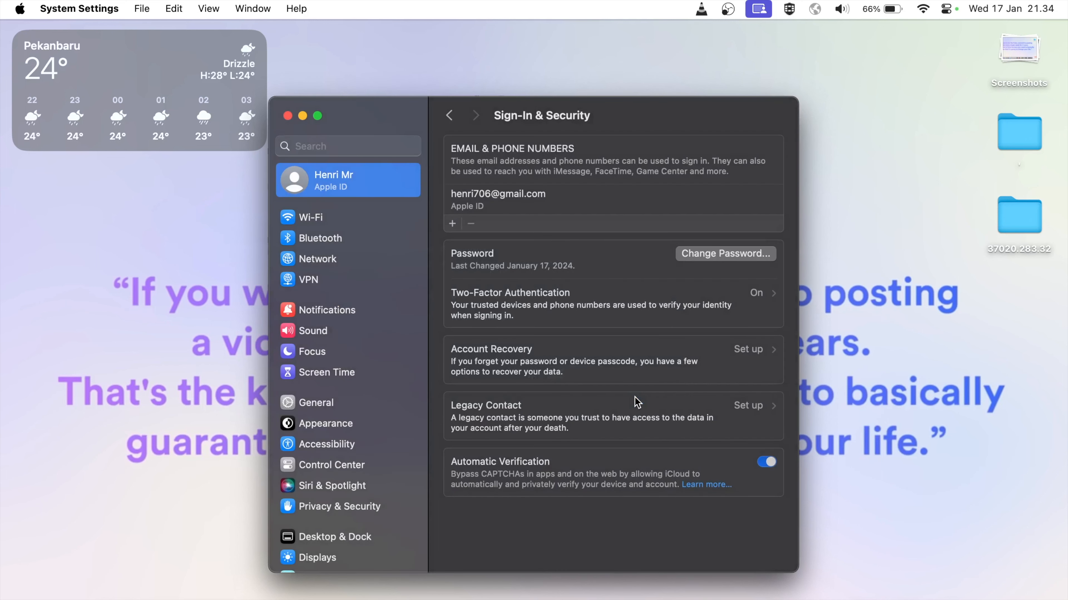
# - Answer the iCloud-data Mac password prompt and continue back to Sign-In & Security
pyautogui.click(725, 254)
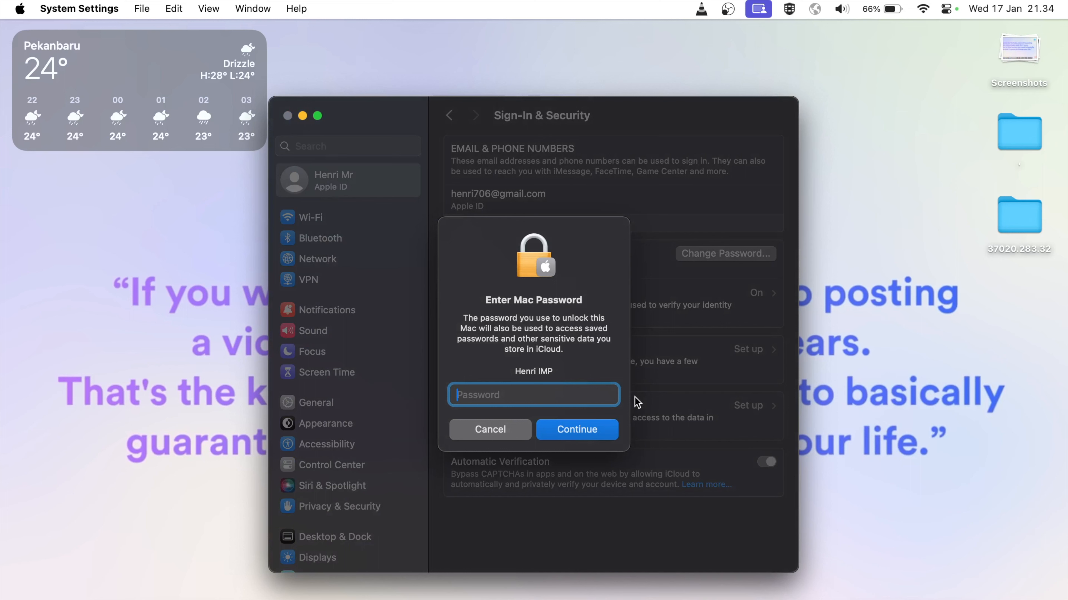
pyautogui.moveTo(557, 358)
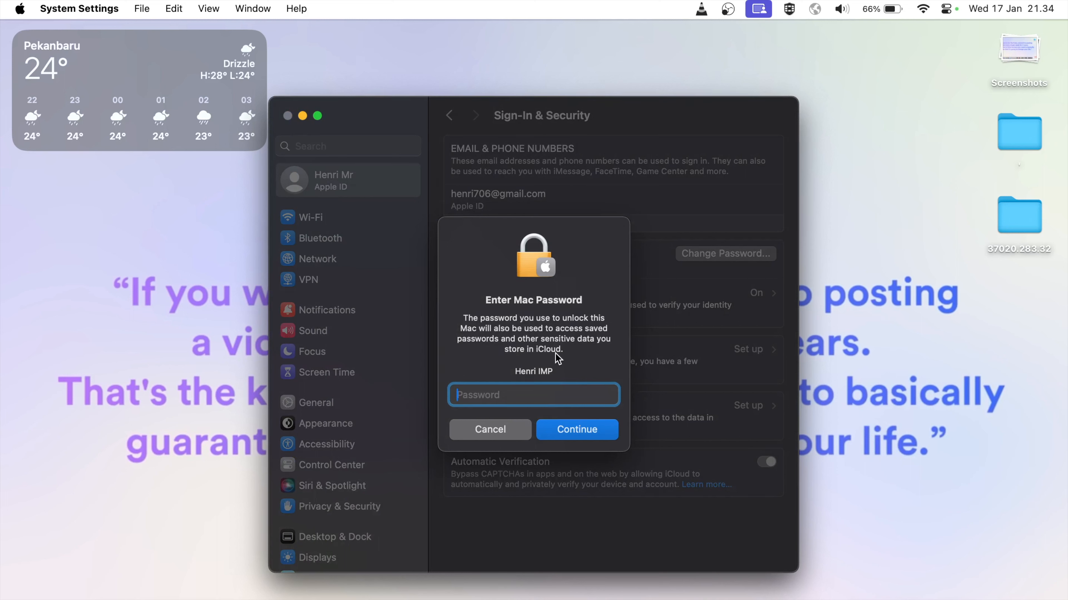
pyautogui.write('password')
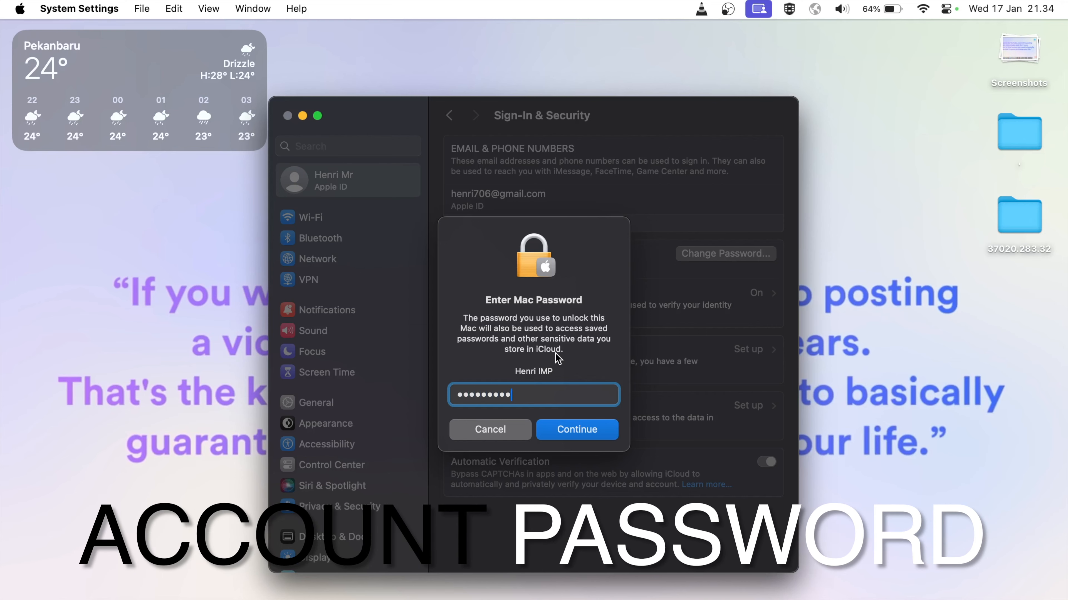
pyautogui.click(575, 430)
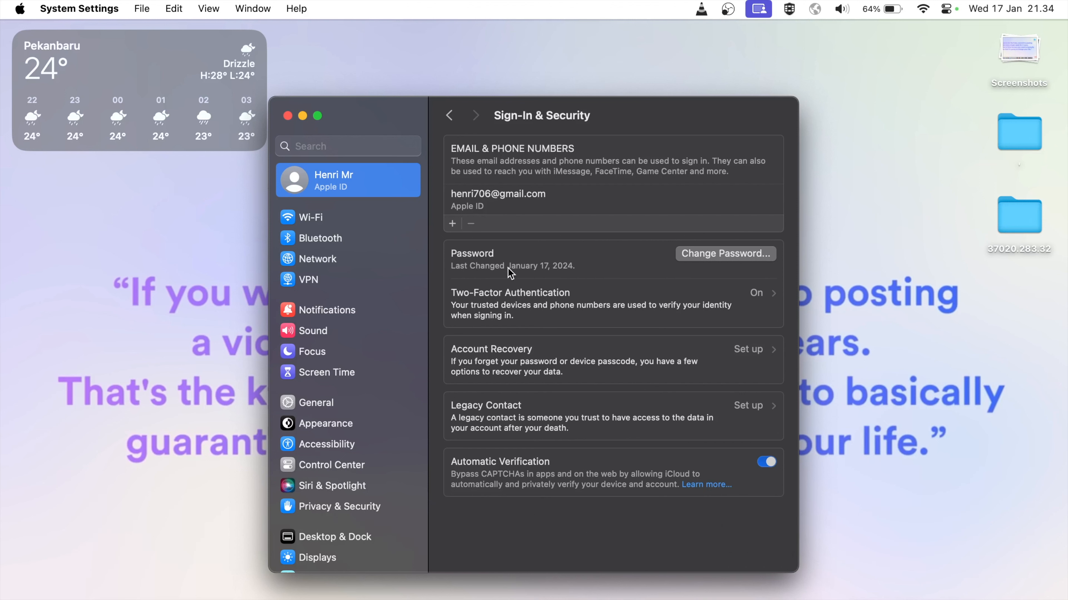
pyautogui.moveTo(560, 273)
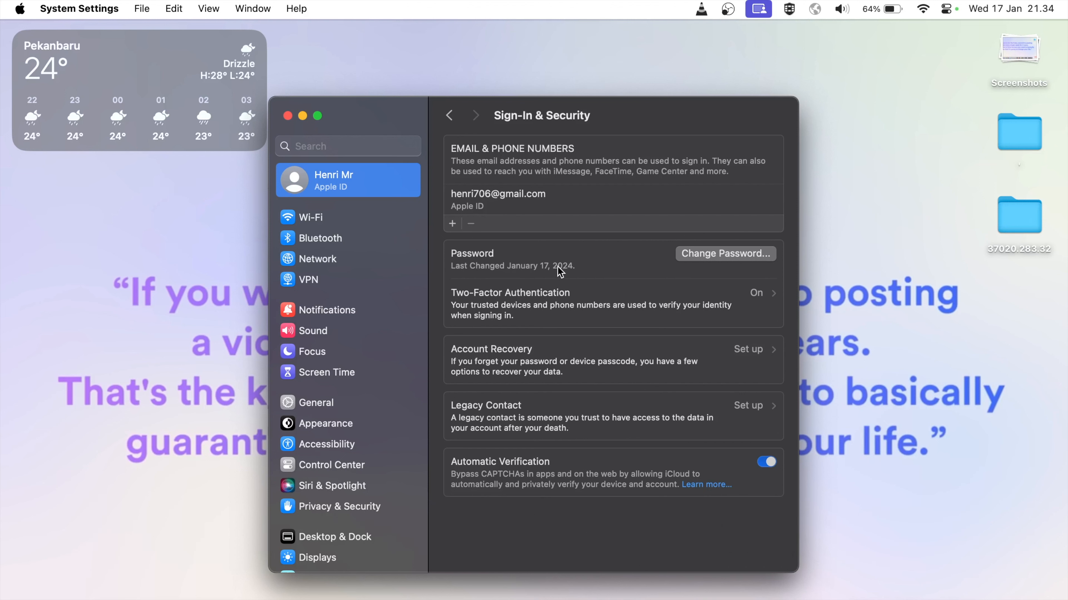
pyautogui.moveTo(568, 273)
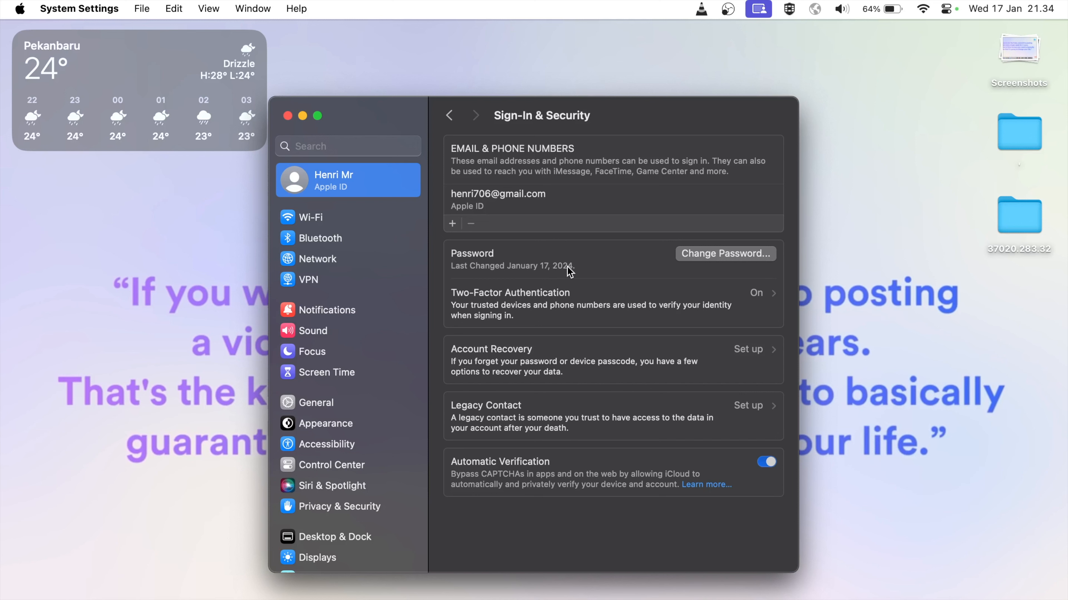